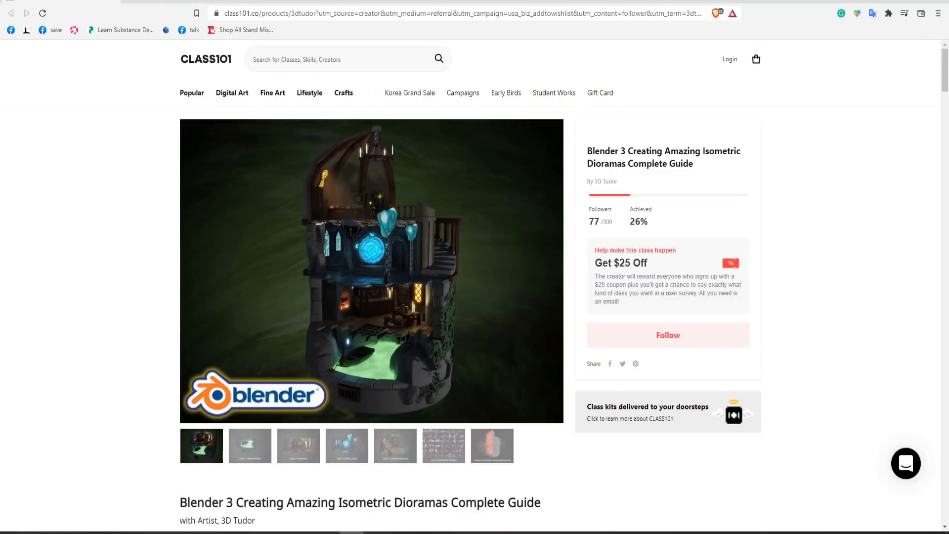
- Preview the gallery images: sewer system, level two, portal, Wizards Sanctum, asset libraries, final image
click(249, 445)
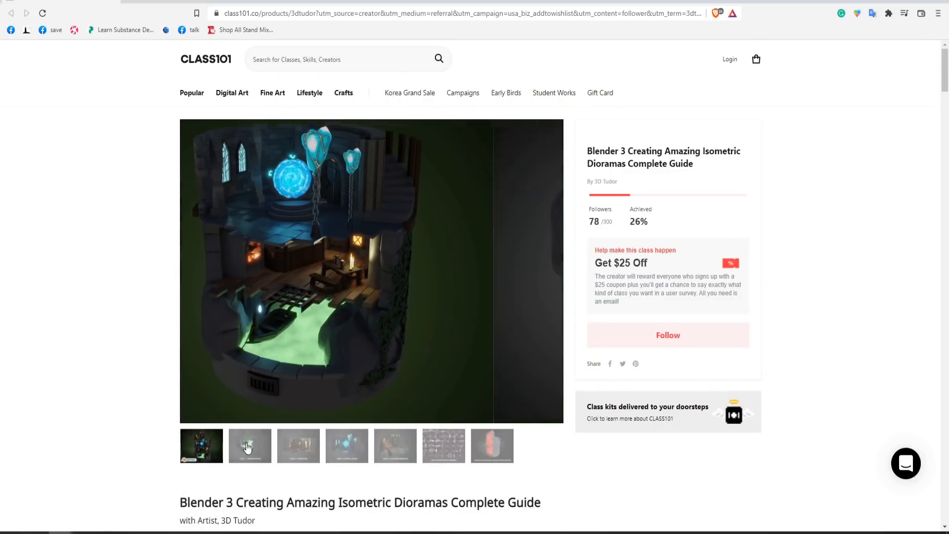
click(250, 445)
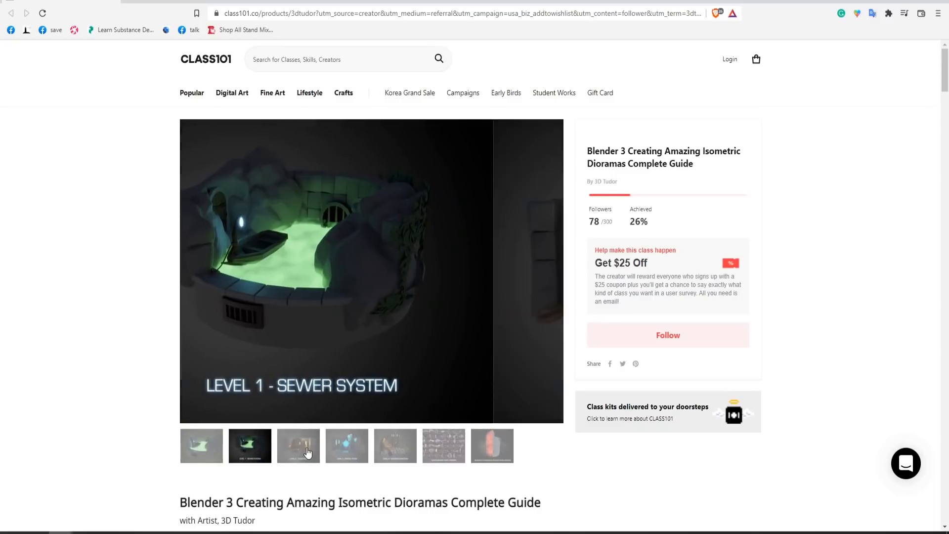
click(347, 446)
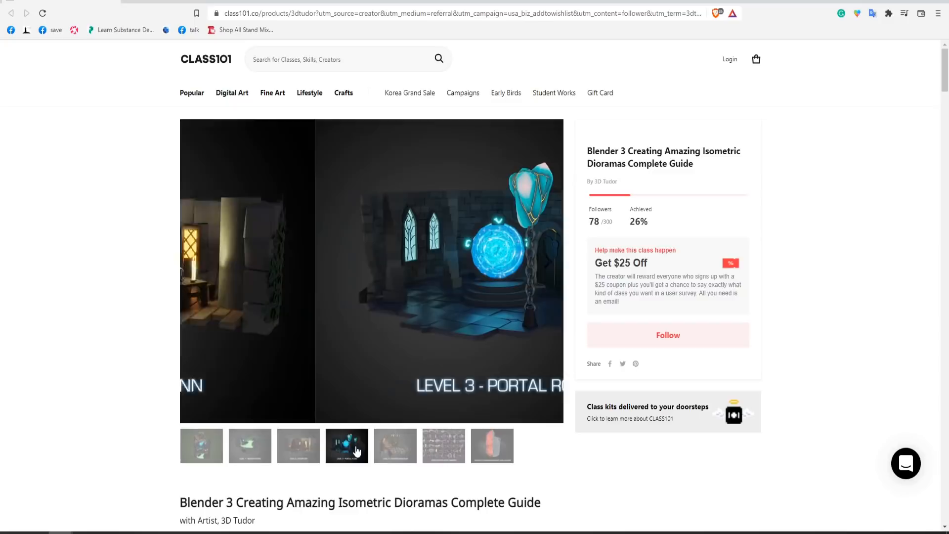
click(395, 445)
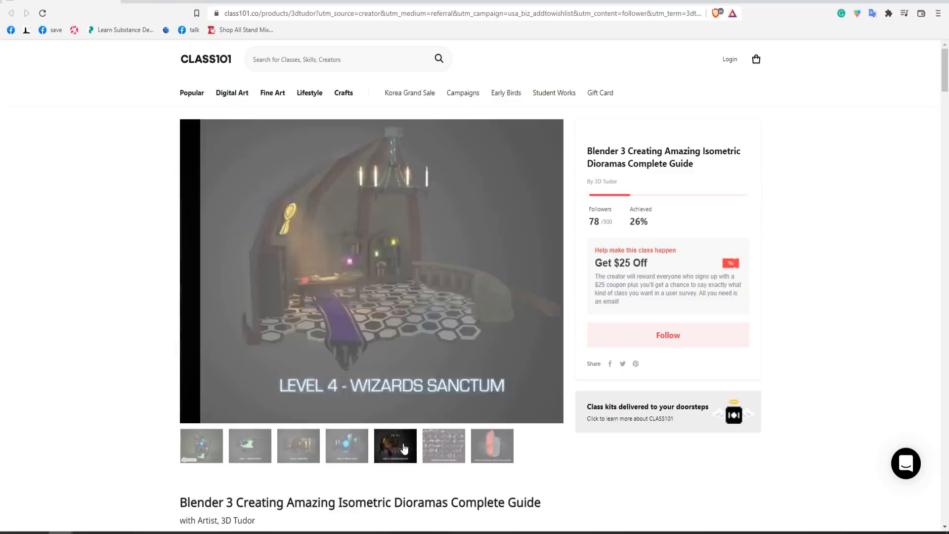
click(443, 445)
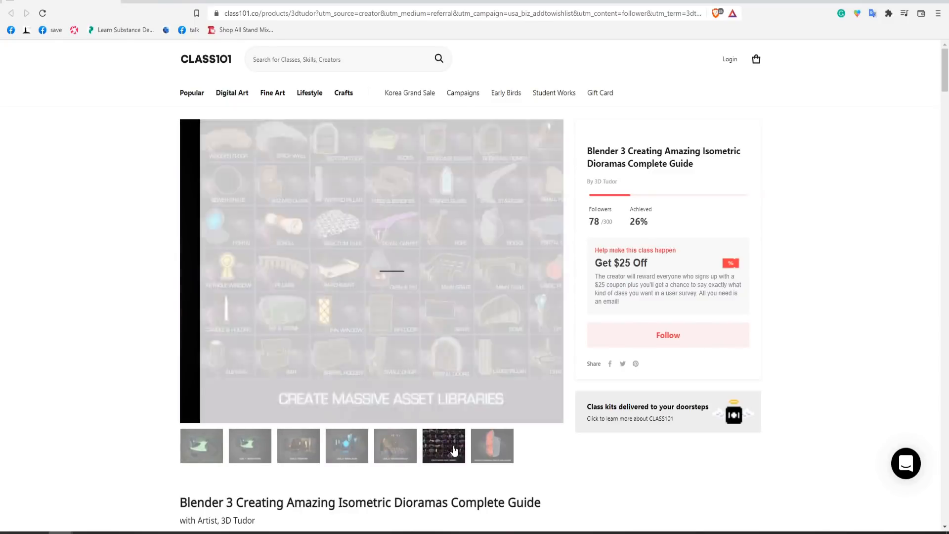
click(491, 446)
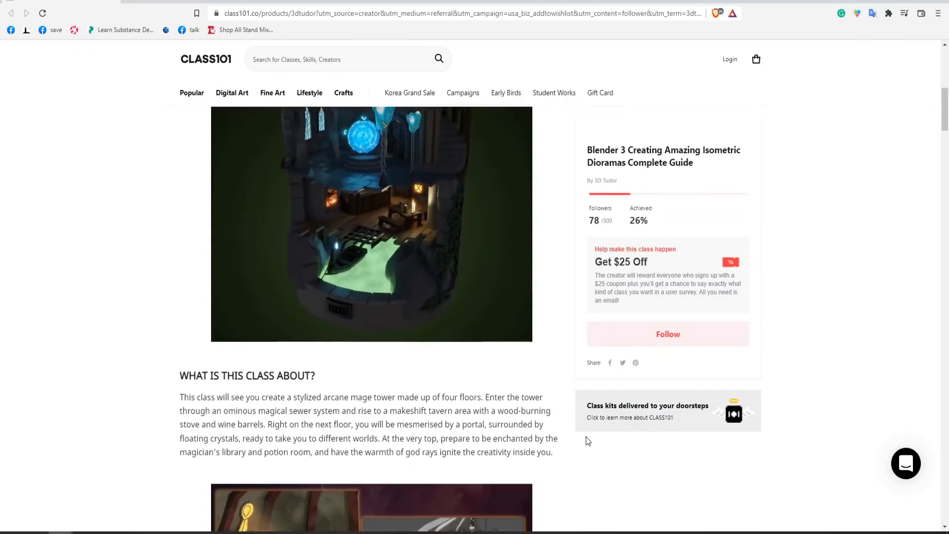
- Scroll through 'What is this class about?' to the Creating Over 40 Assets section
scroll(down, 3)
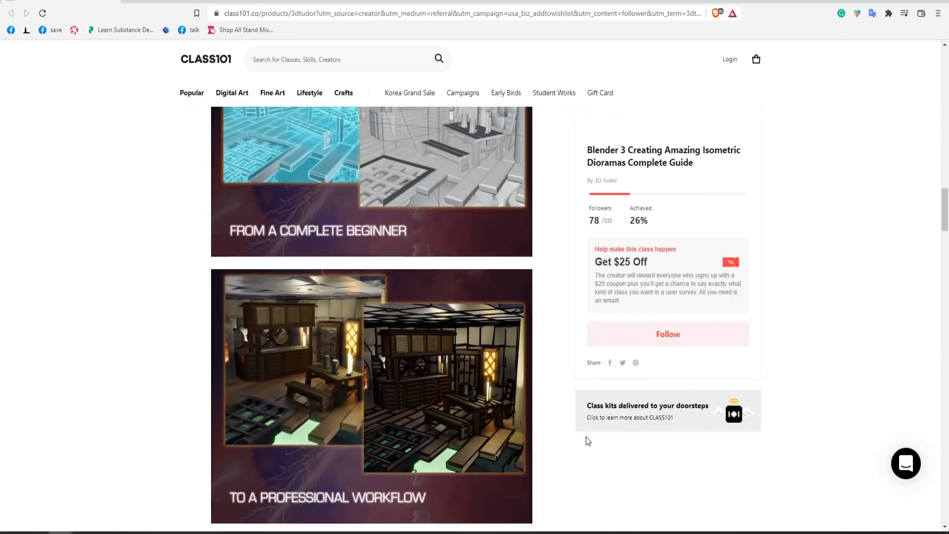
scroll(down, 3)
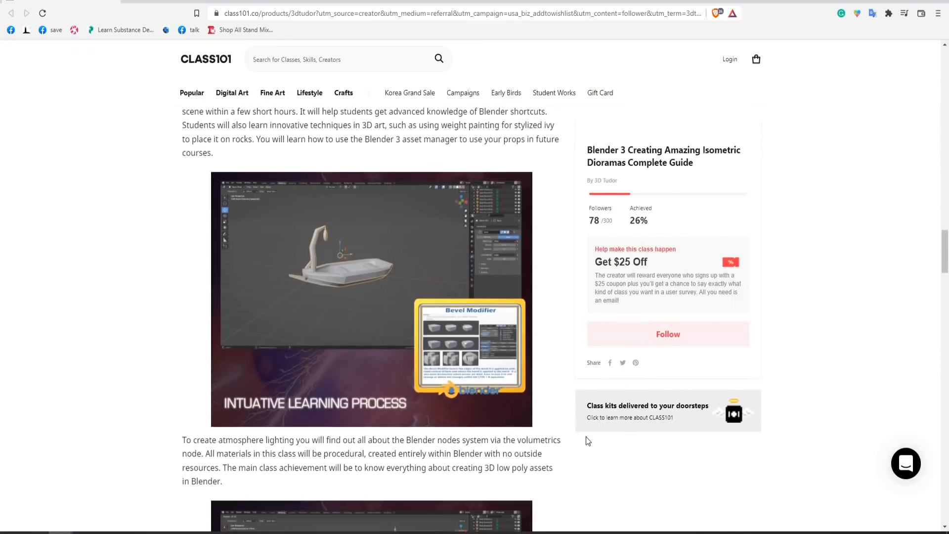
scroll(down, 3)
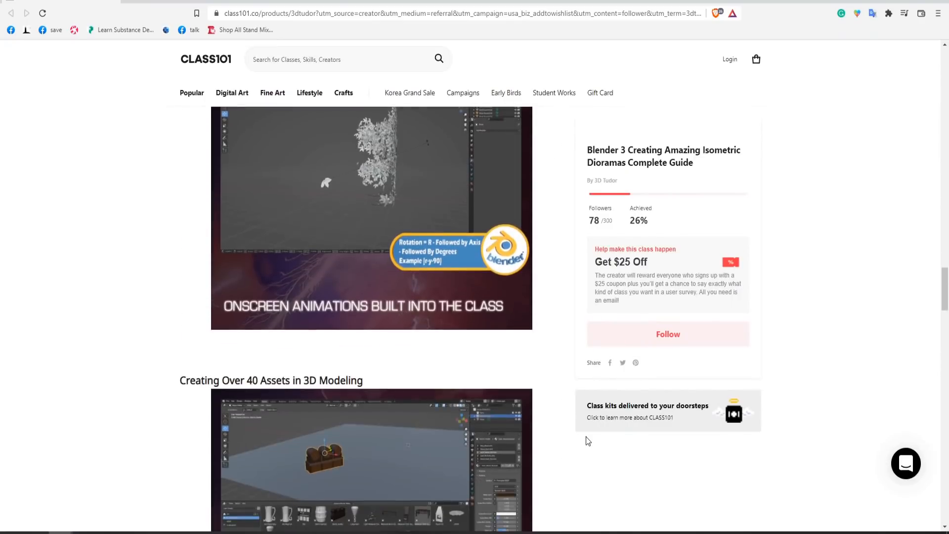